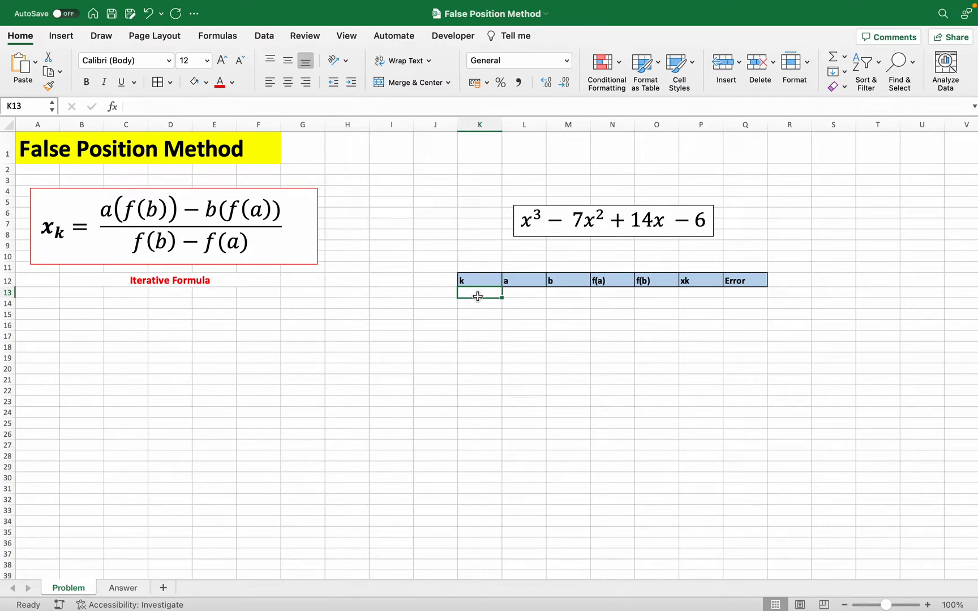
mouse_move(436, 286)
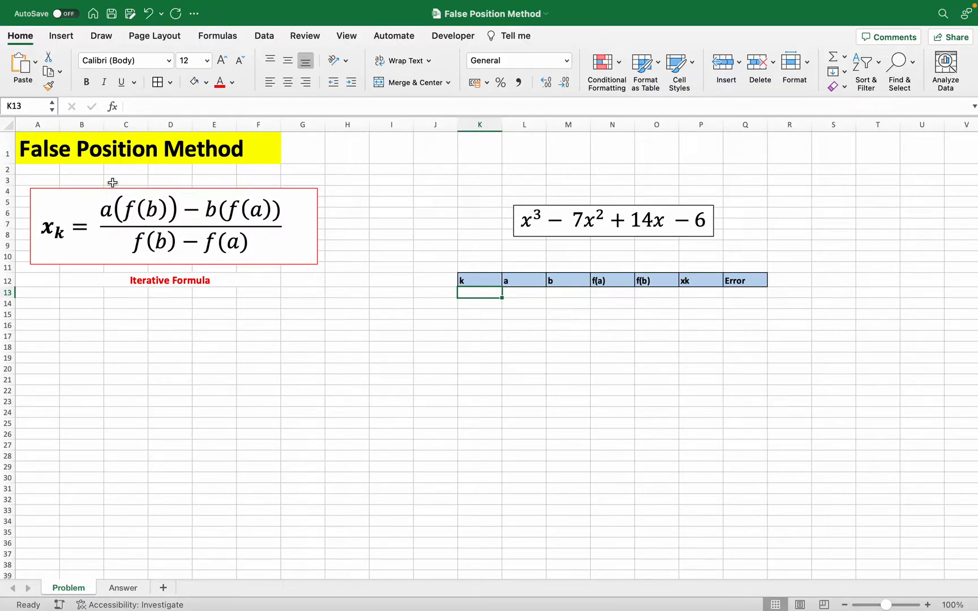
mouse_move(181, 249)
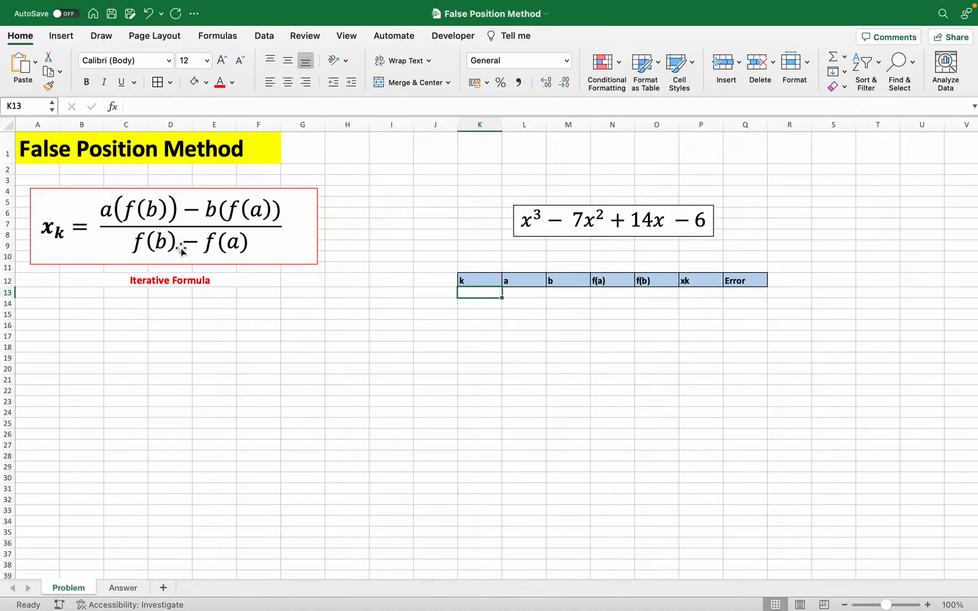
mouse_move(521, 243)
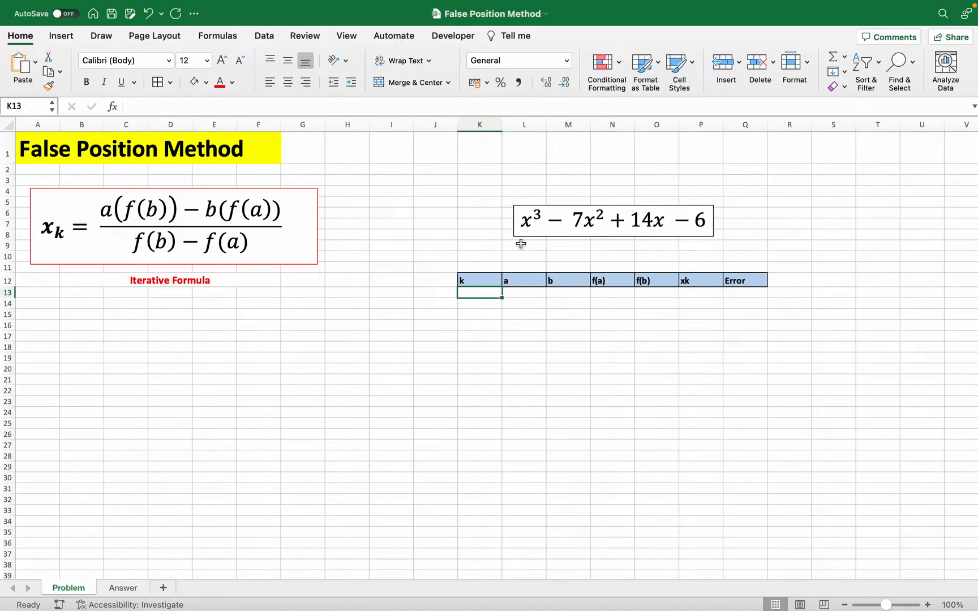
mouse_move(666, 259)
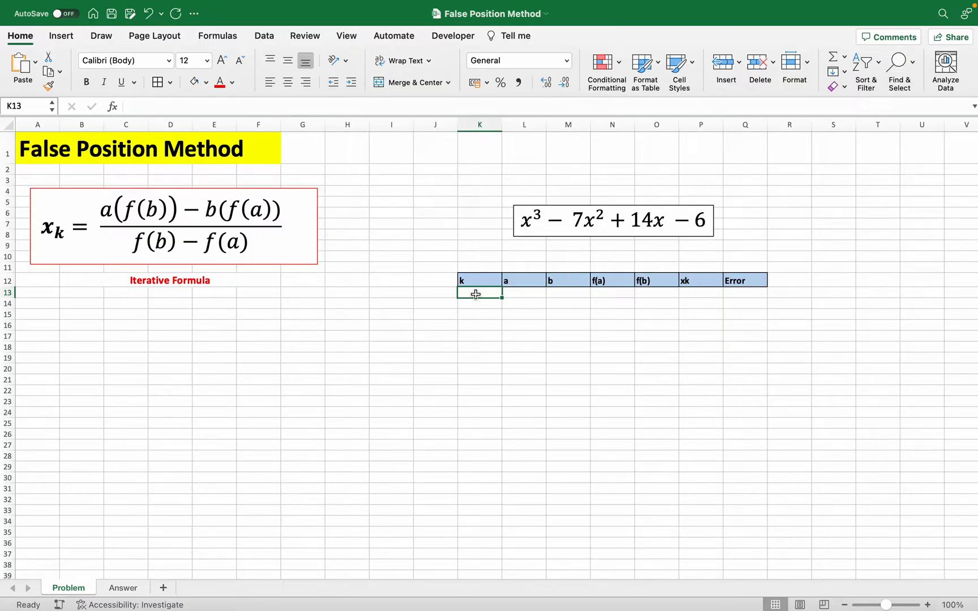
mouse_move(756, 270)
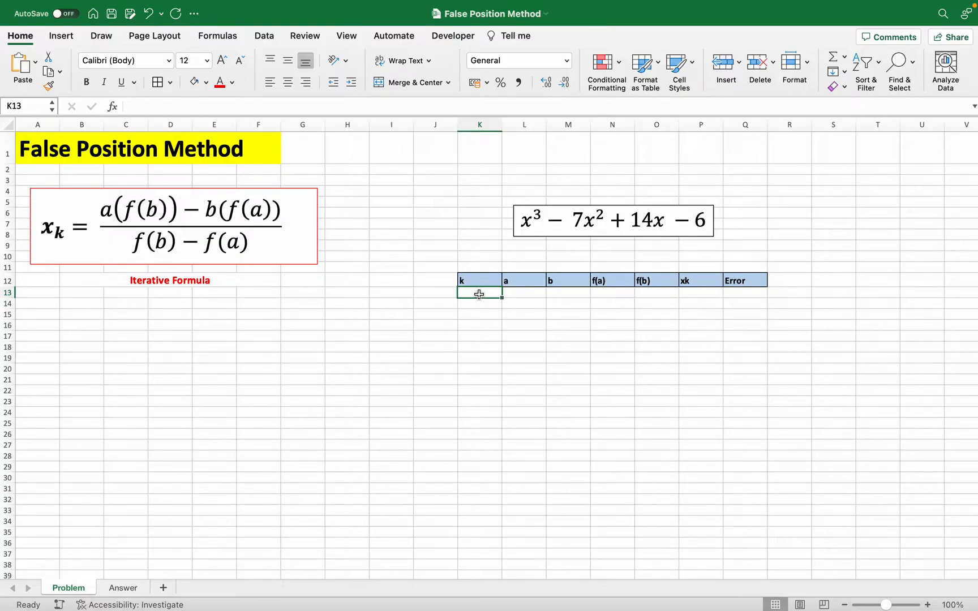
Enter k = 1, a = 0.5 and b = 1 in row 13.
type("1")
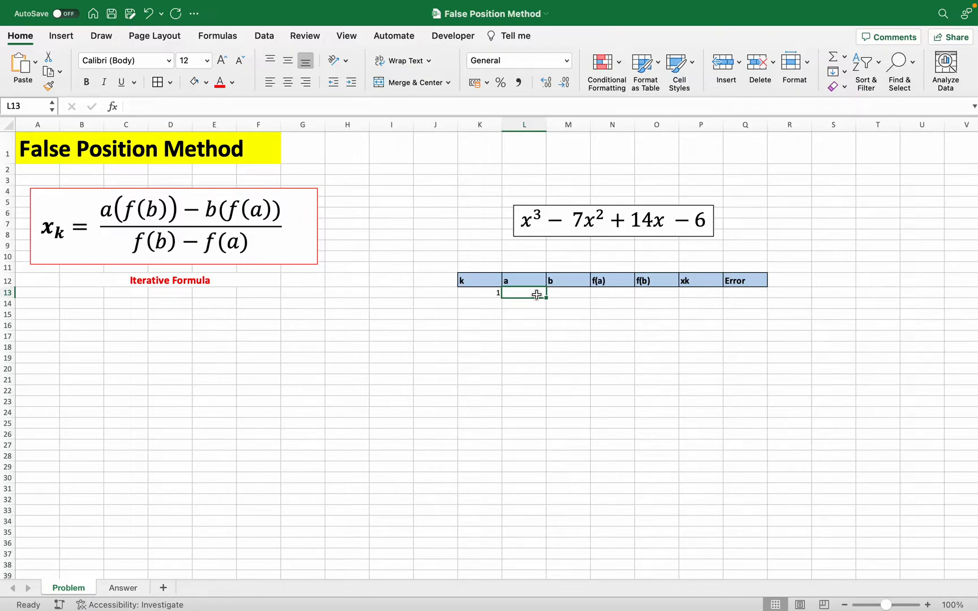
type("0.5")
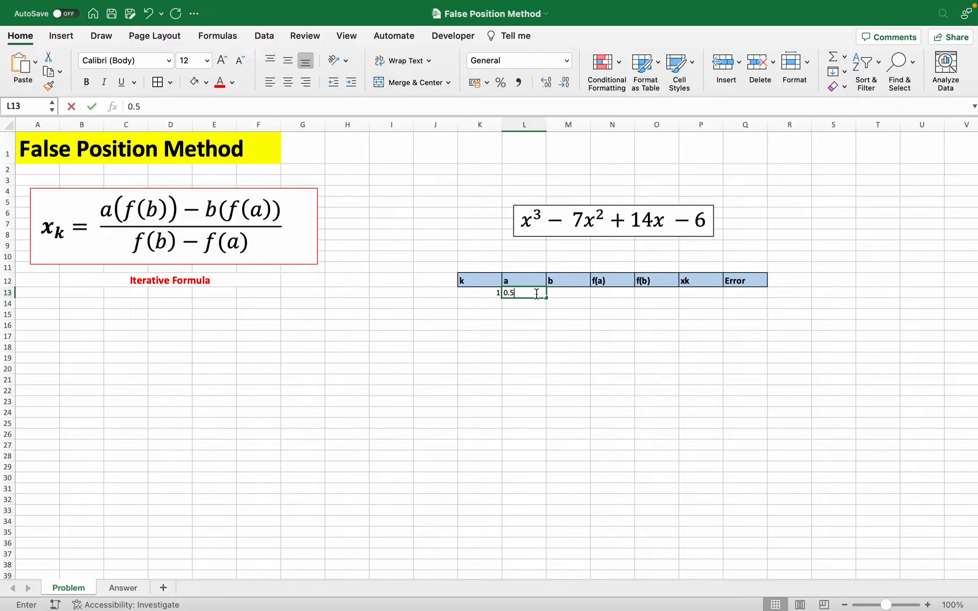
type("1")
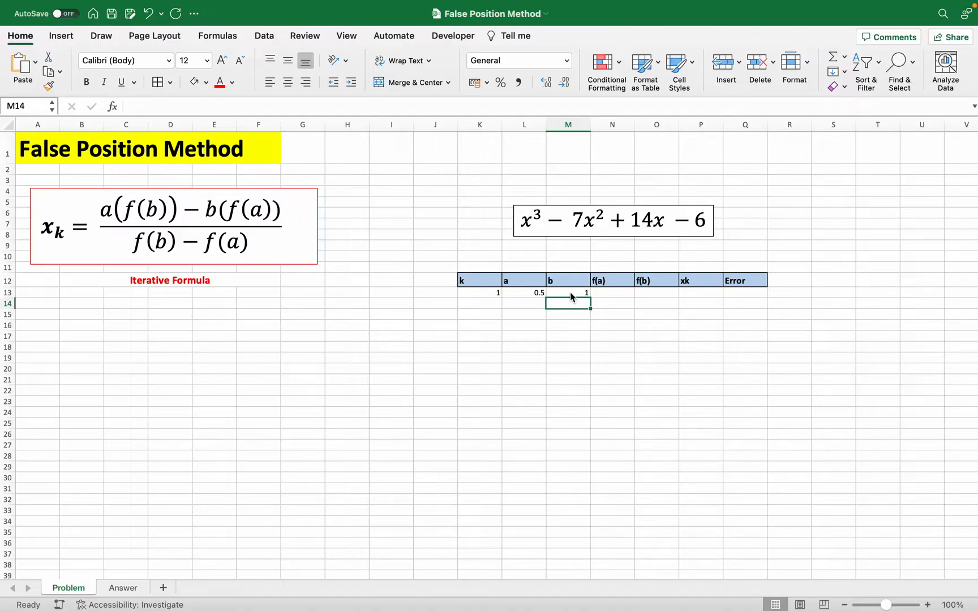
mouse_move(608, 292)
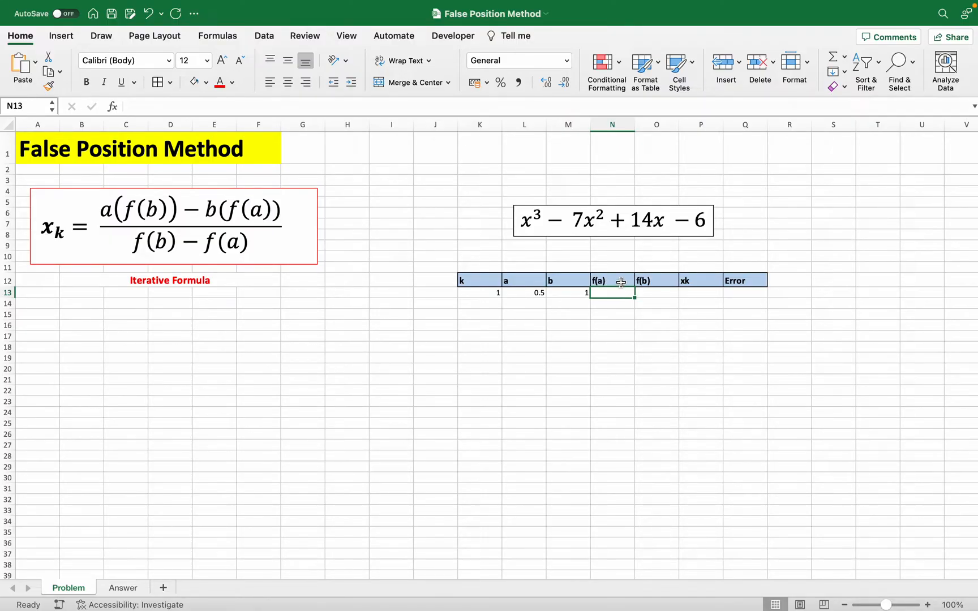
mouse_move(530, 289)
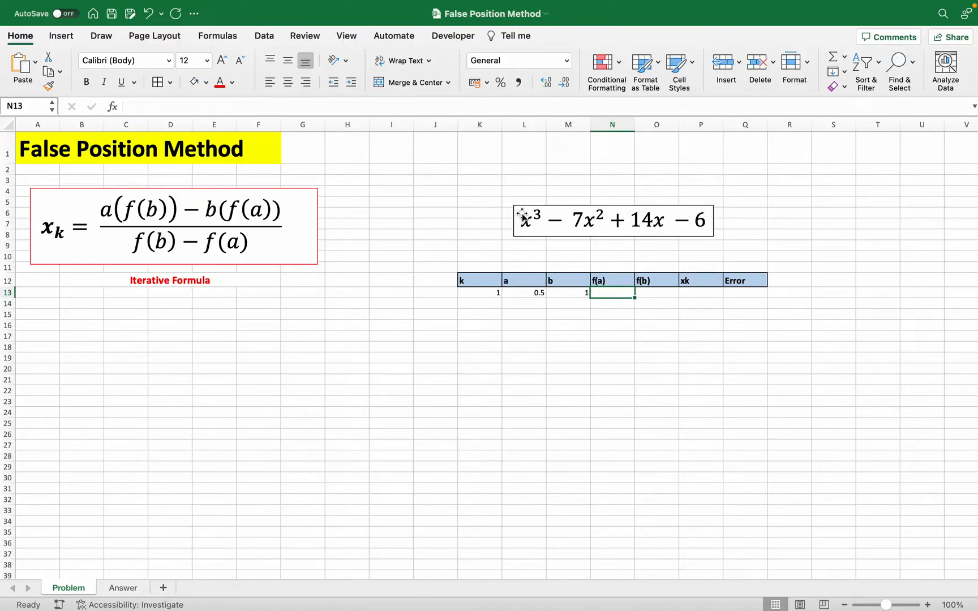
mouse_move(523, 293)
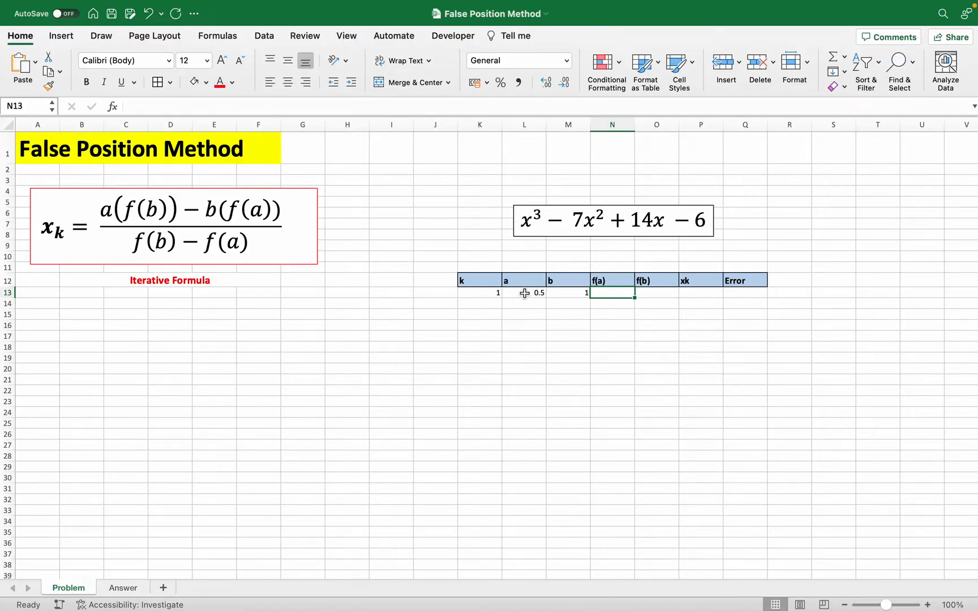
Enter =(L13^3)-(7*L13^2)+14*L13-6 in N13, giving f(a) = -0.625.
type("=(L13^3)-")
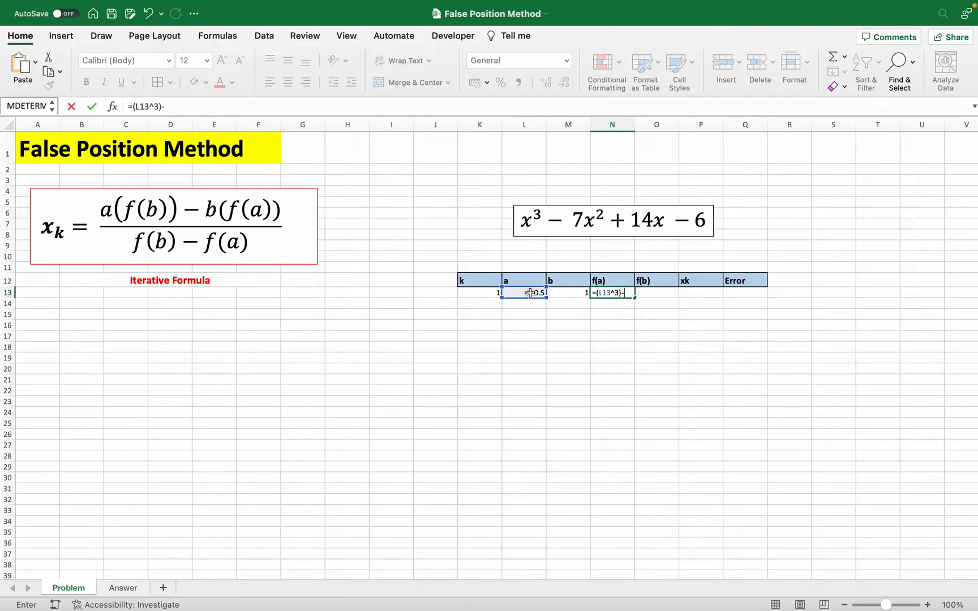
type("(7*L13^2")
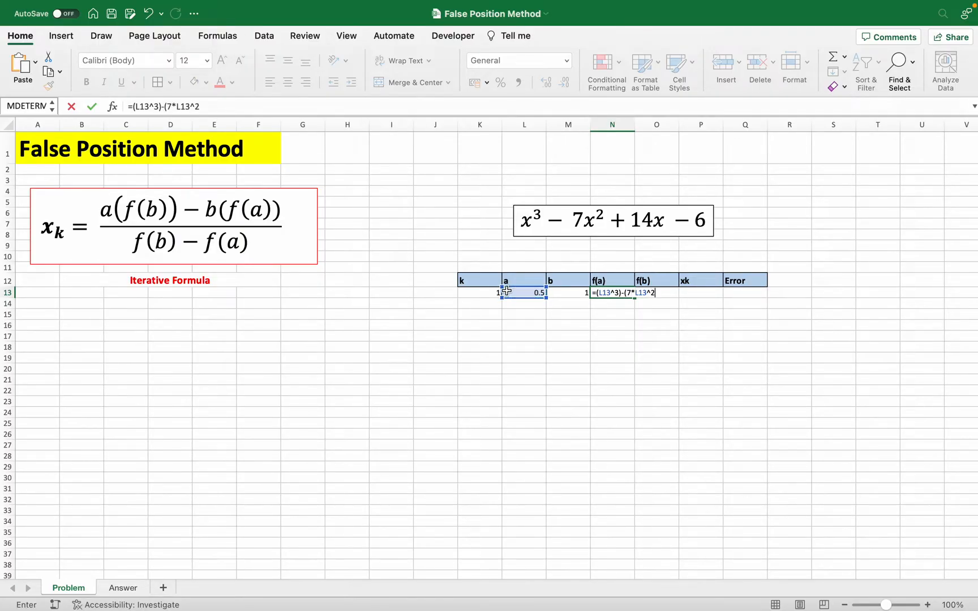
type("+14*")
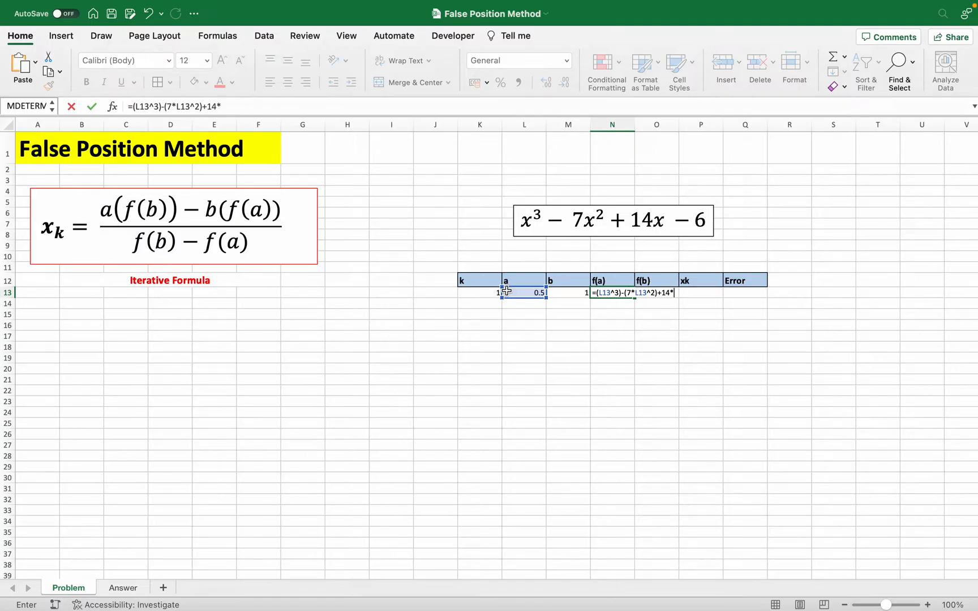
type("L13-6")
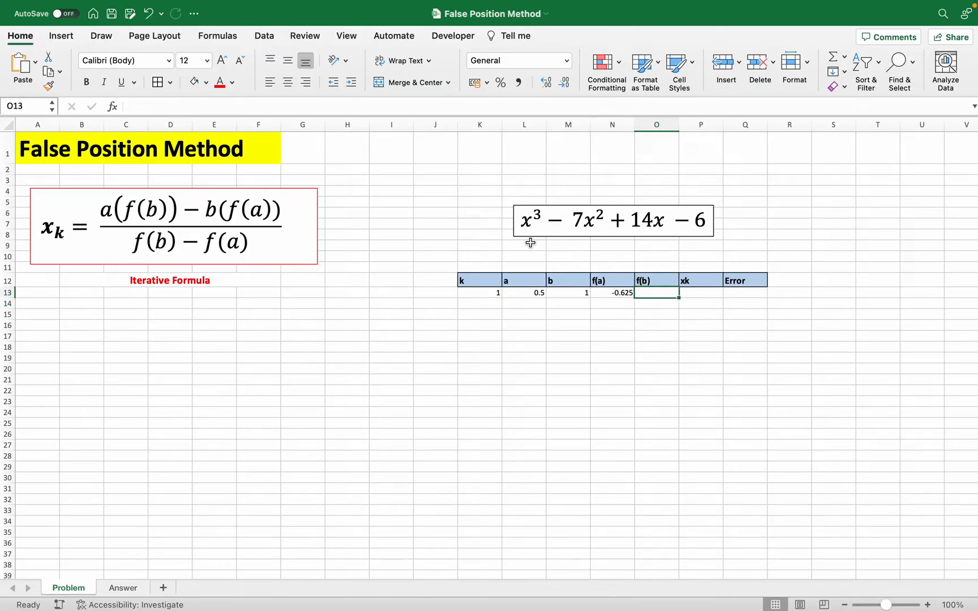
mouse_move(571, 342)
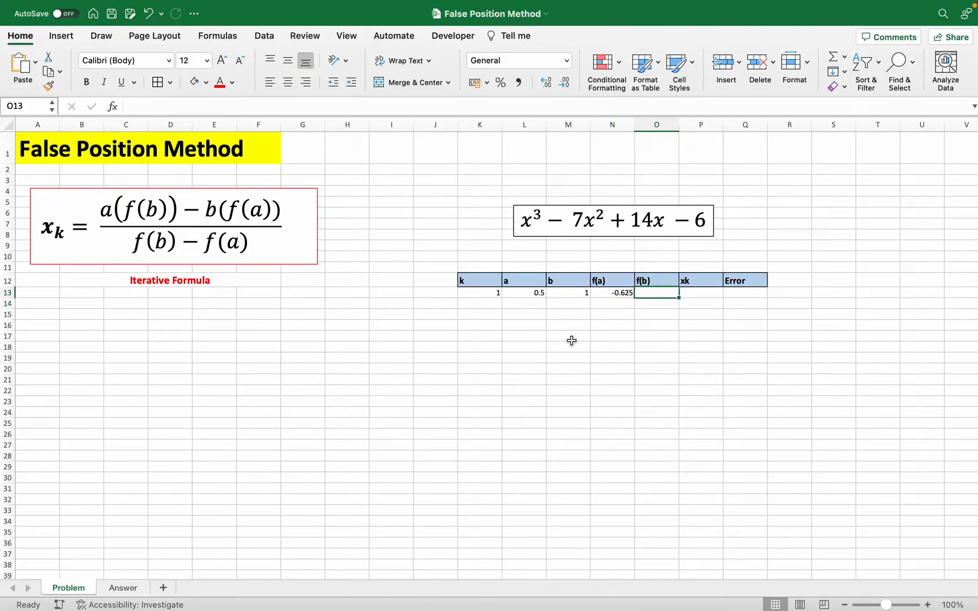
Copy the f(a) formula from N13 into O13 so f(b) reads 2.
left_click(612, 293)
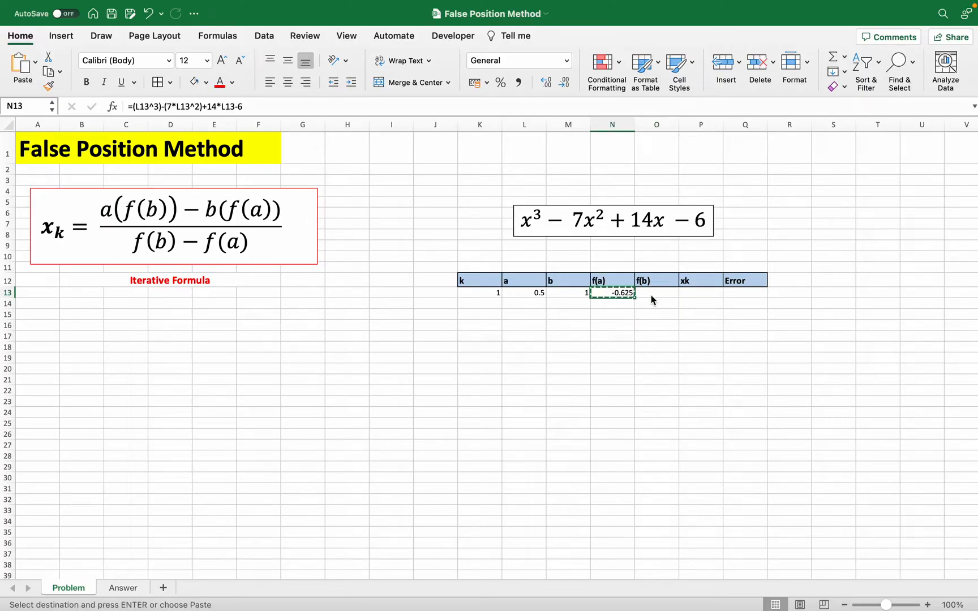
left_click(656, 293)
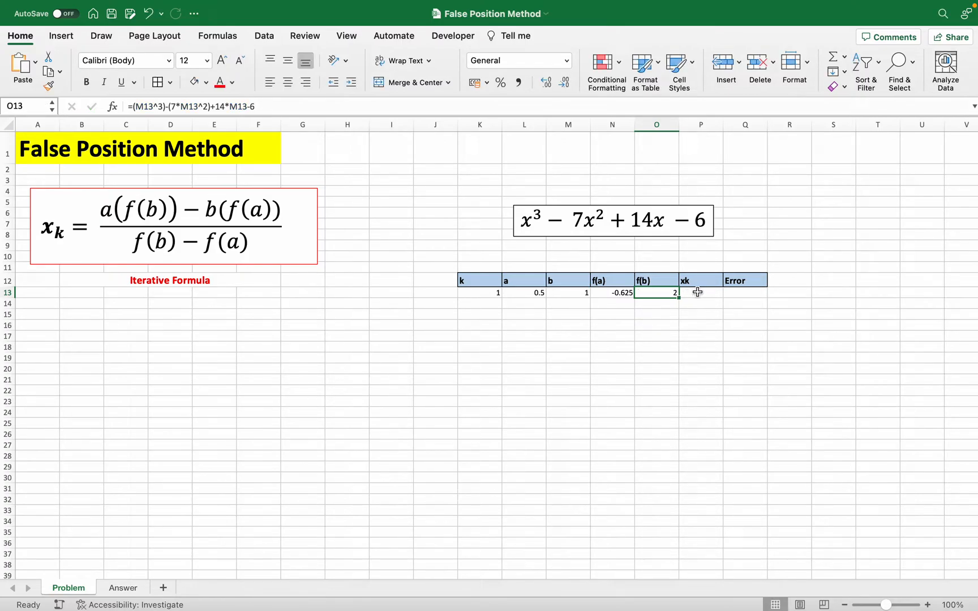
mouse_move(71, 244)
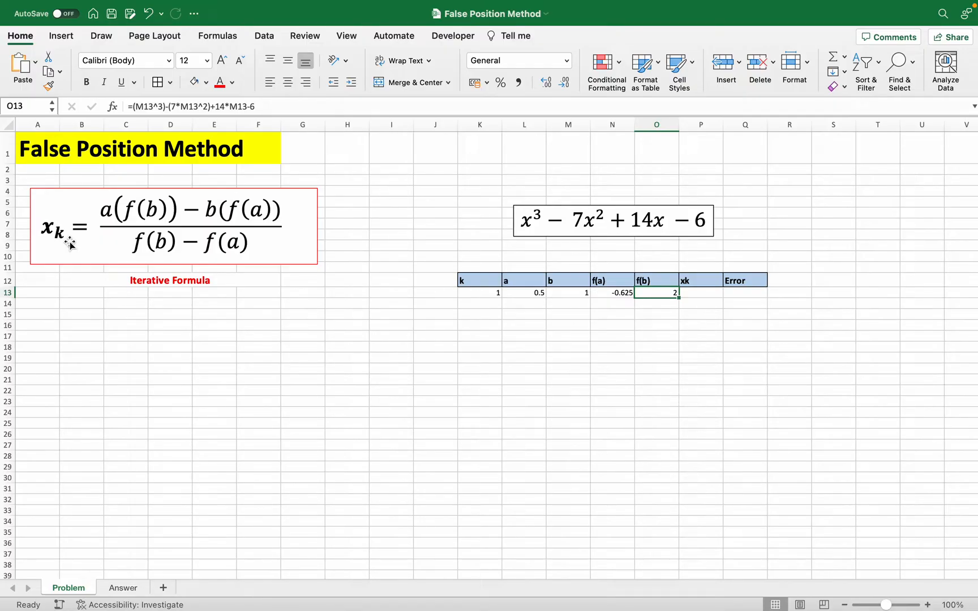
mouse_move(592, 281)
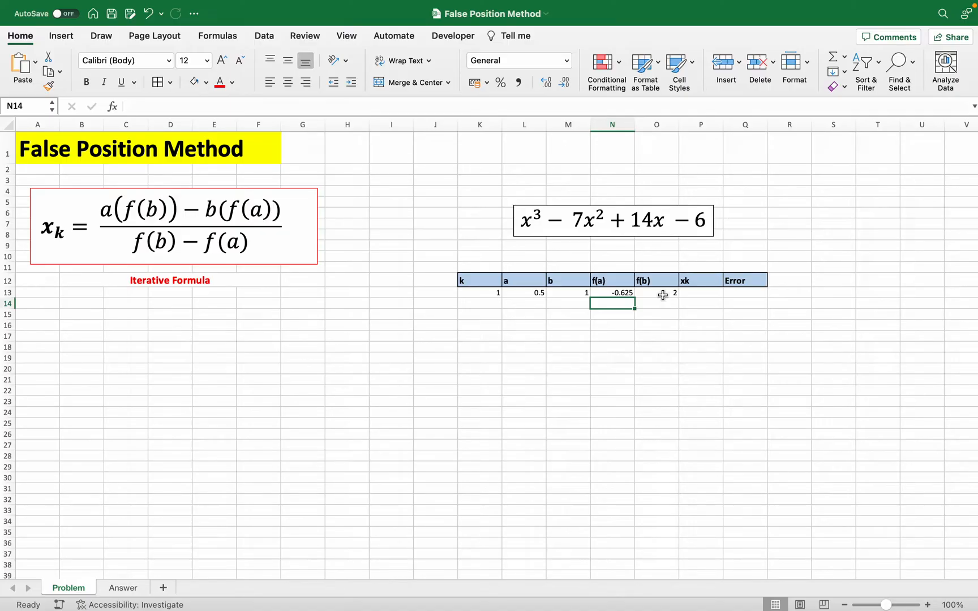
mouse_move(628, 294)
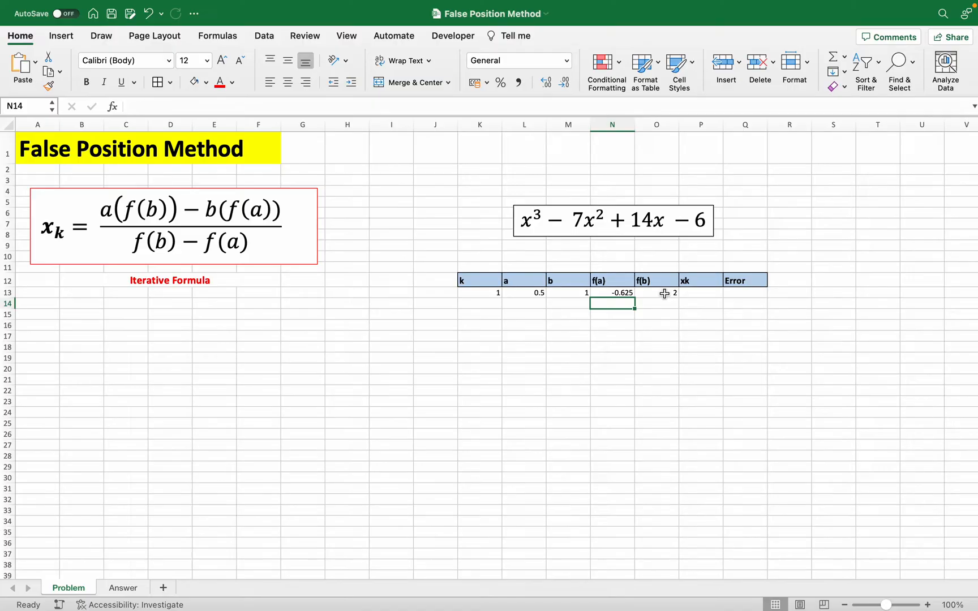
mouse_move(574, 296)
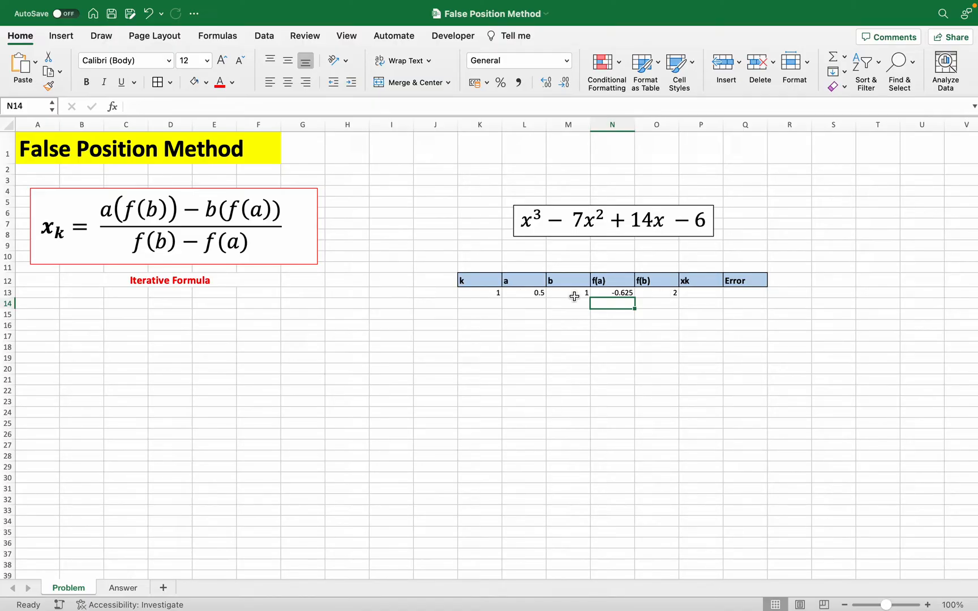
mouse_move(601, 295)
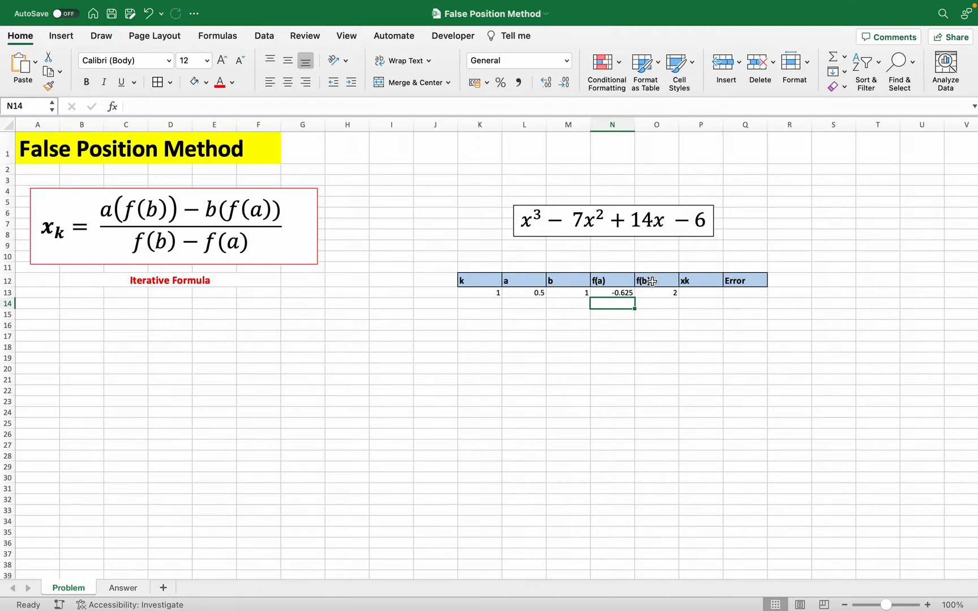
mouse_move(611, 292)
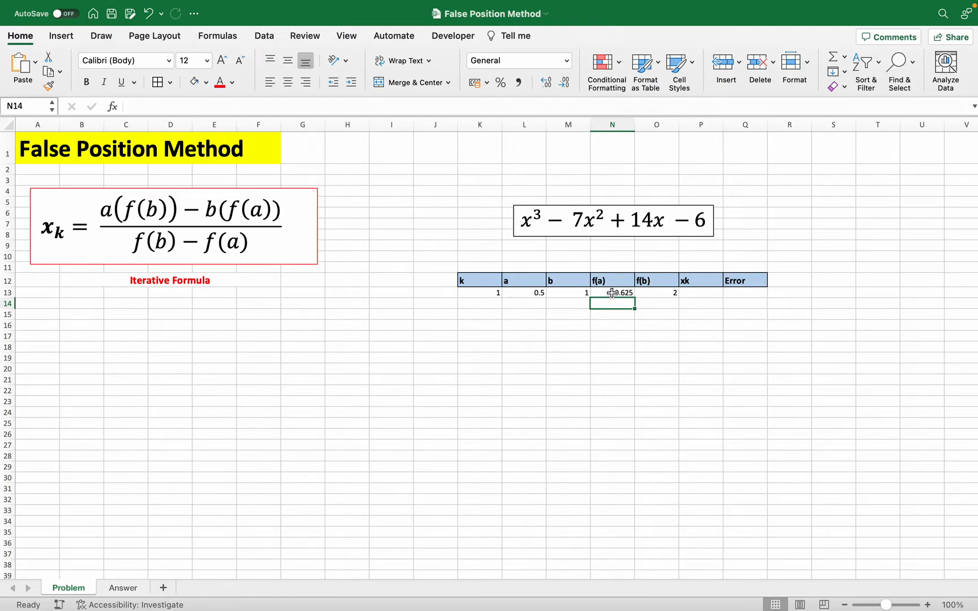
type("0.5")
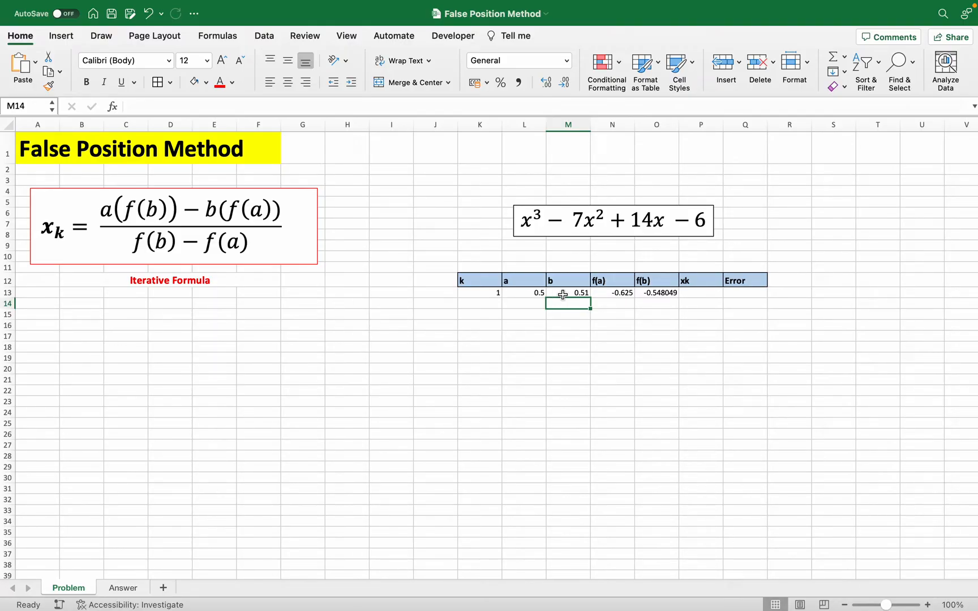
left_click(567, 293)
type("1")
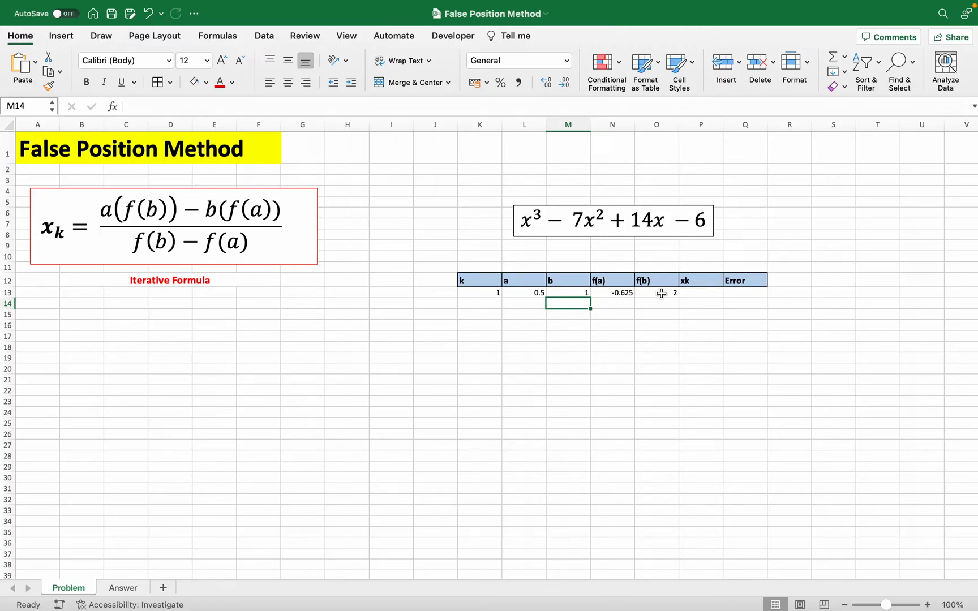
mouse_move(702, 292)
type("=((")
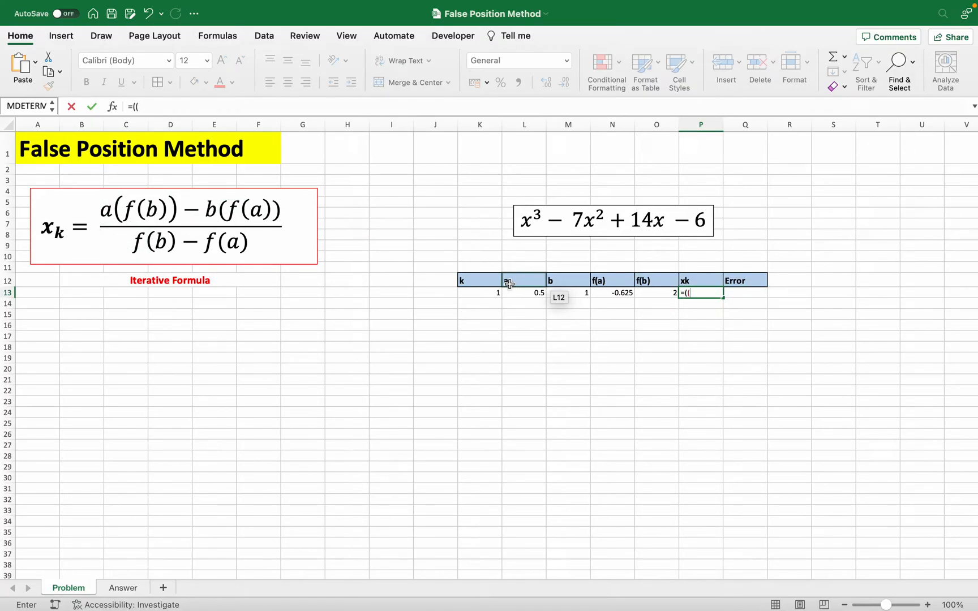
Complete =((L13*O13)-(M13*N13))/(O13-N13) in P13, yielding xk = 0.61904762.
left_click(524, 293)
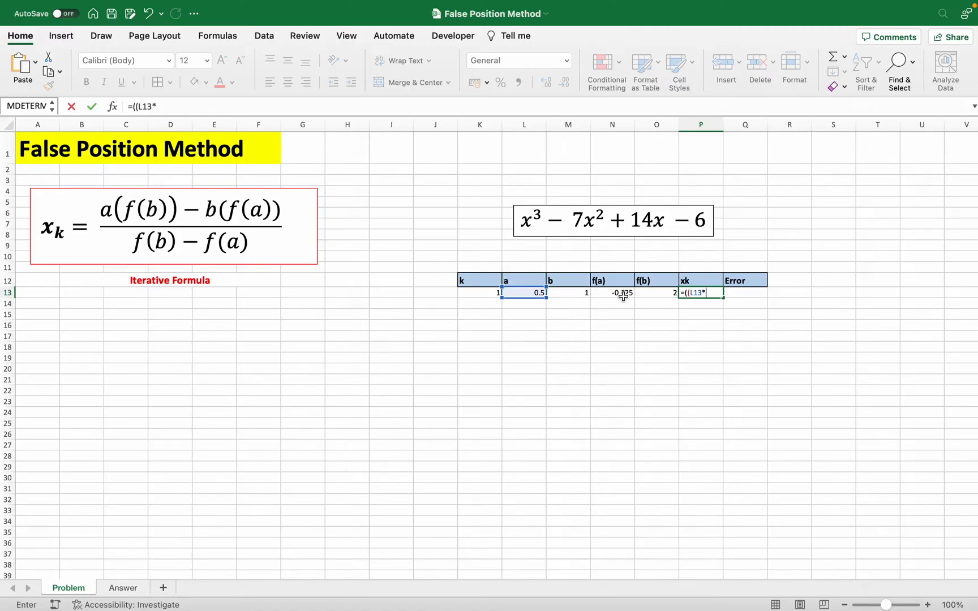
left_click(655, 293)
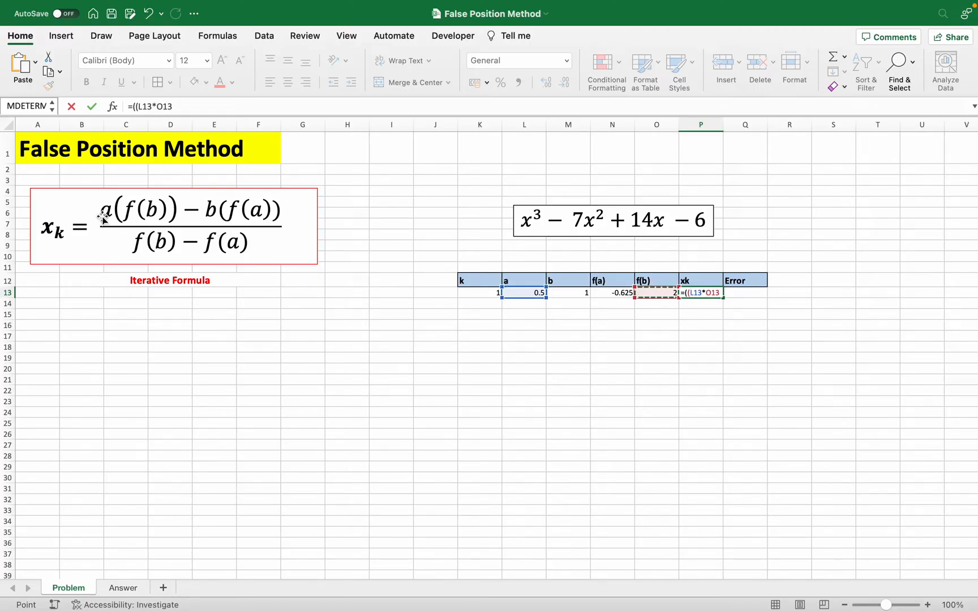
type(")-")
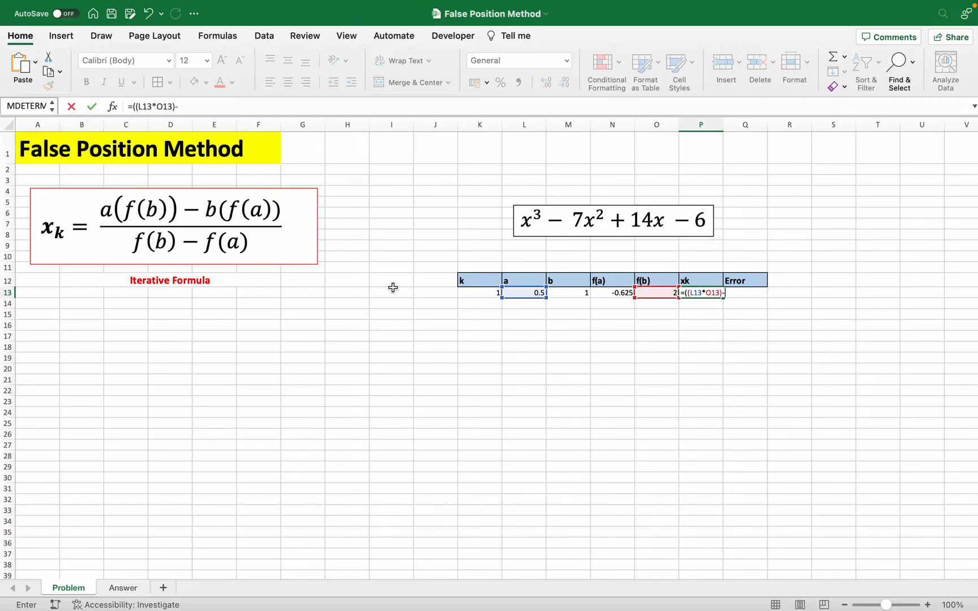
left_click(567, 293)
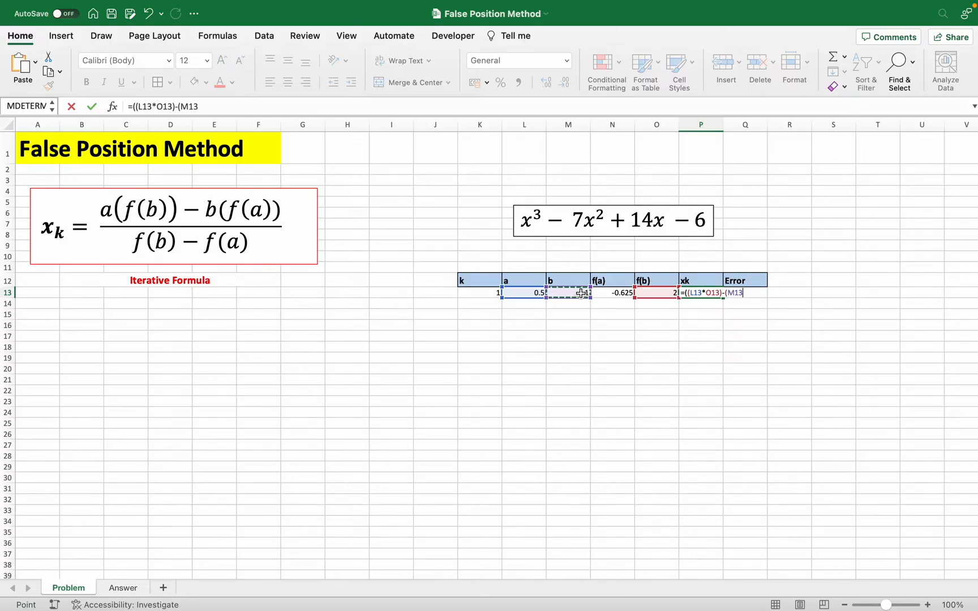
left_click(612, 293)
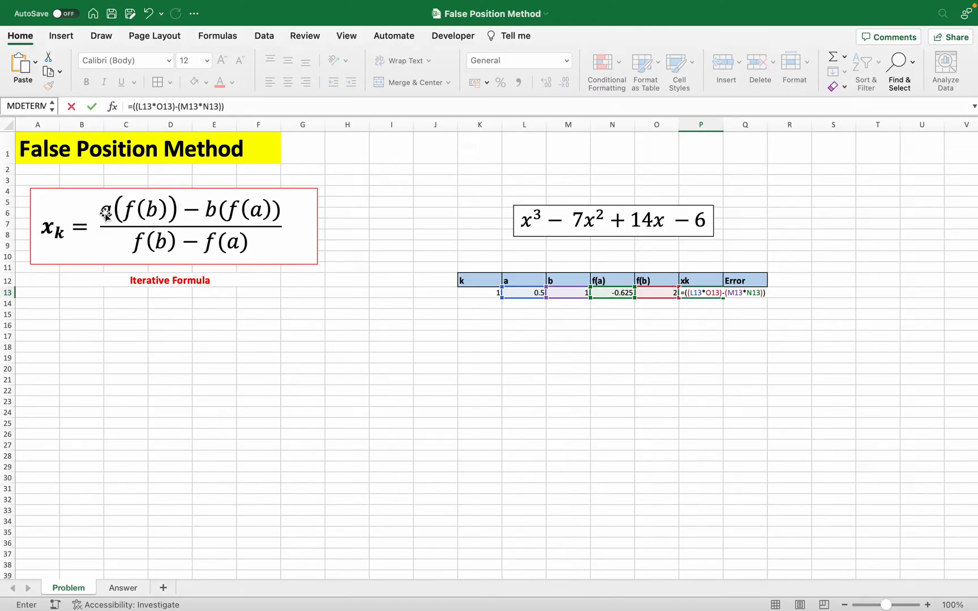
type("/")
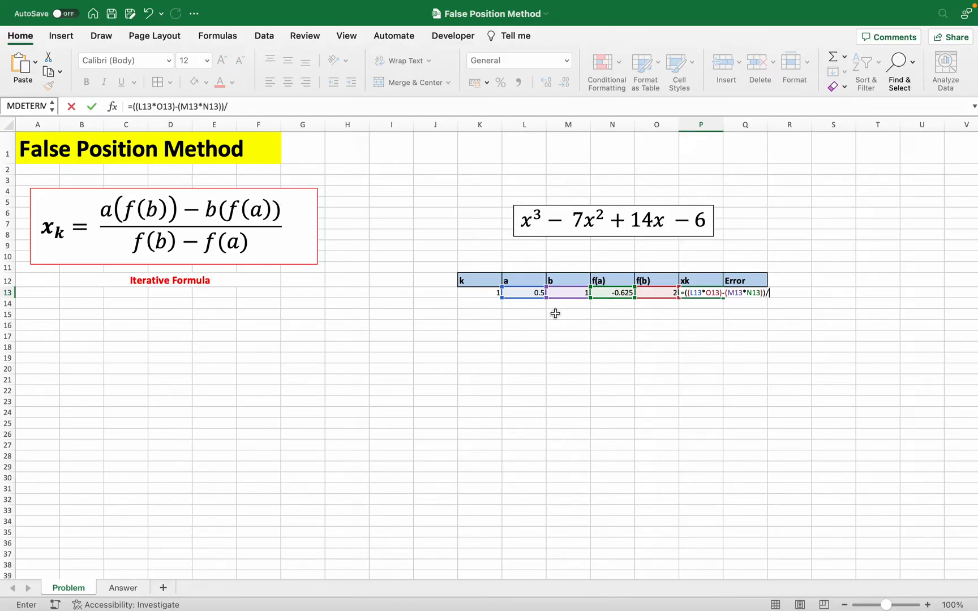
type("(")
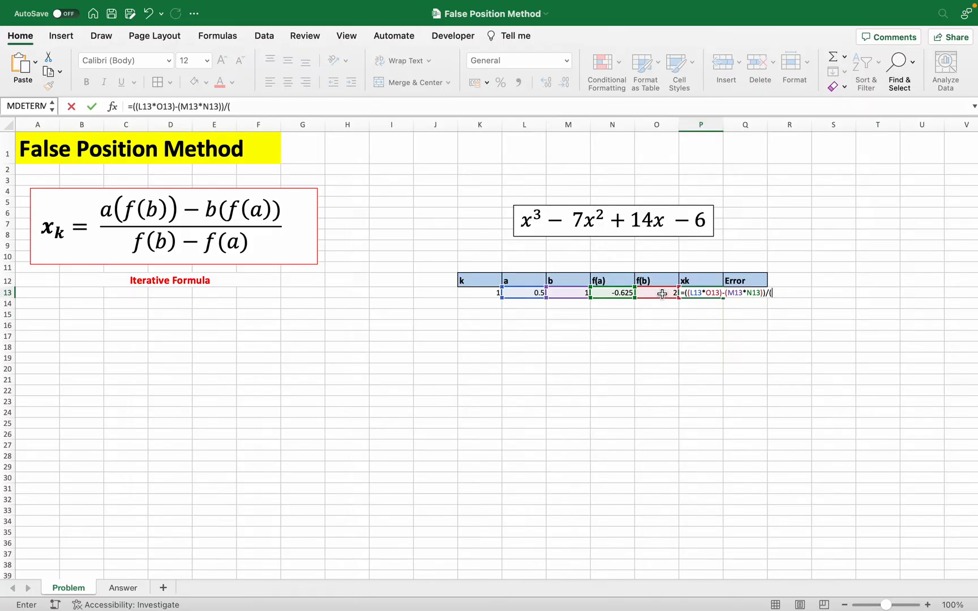
left_click(656, 294)
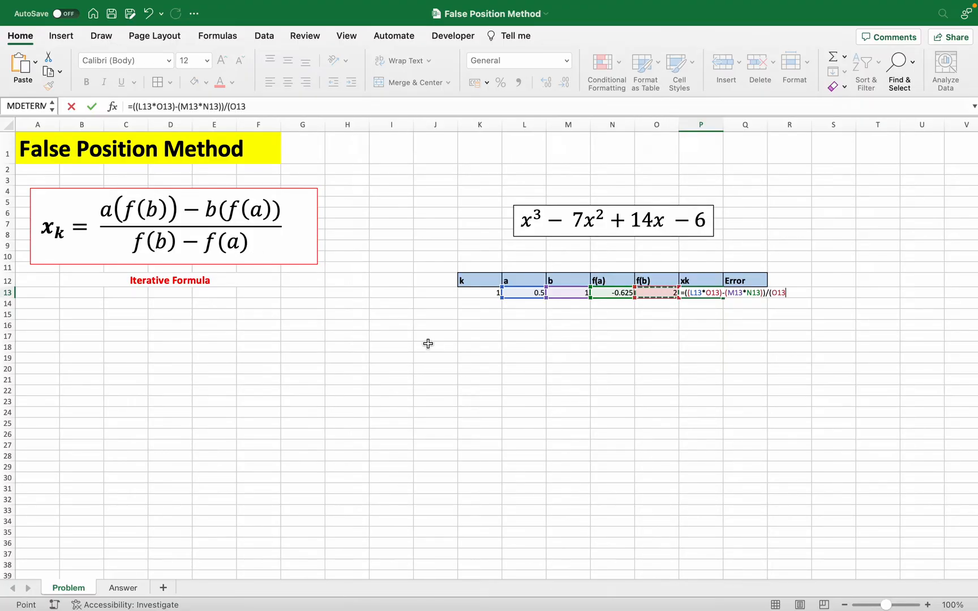
type("-N13)")
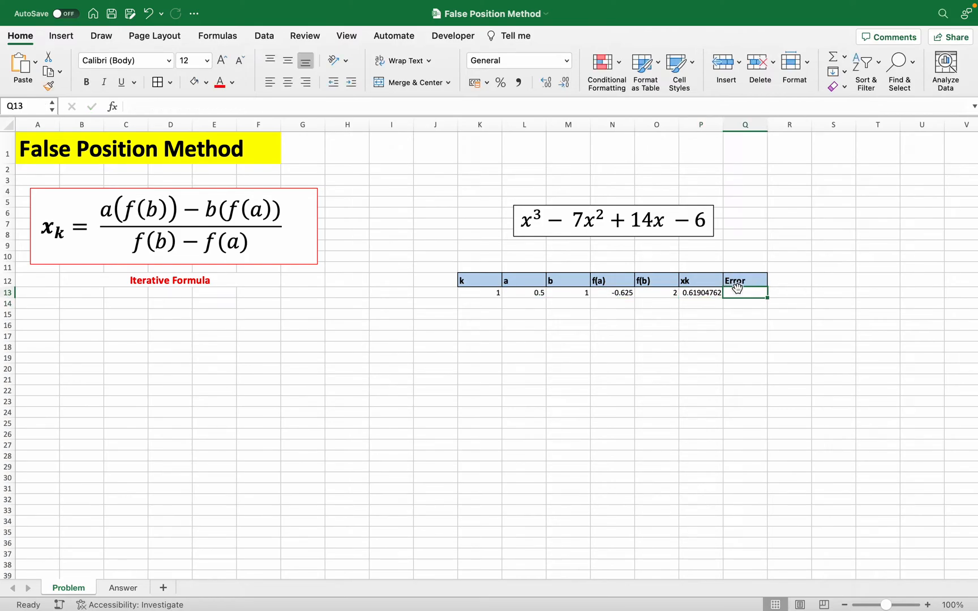
Enter k = 2 and a = P13 in row 14, then select N13's f(a) formula for copying.
left_click(480, 302)
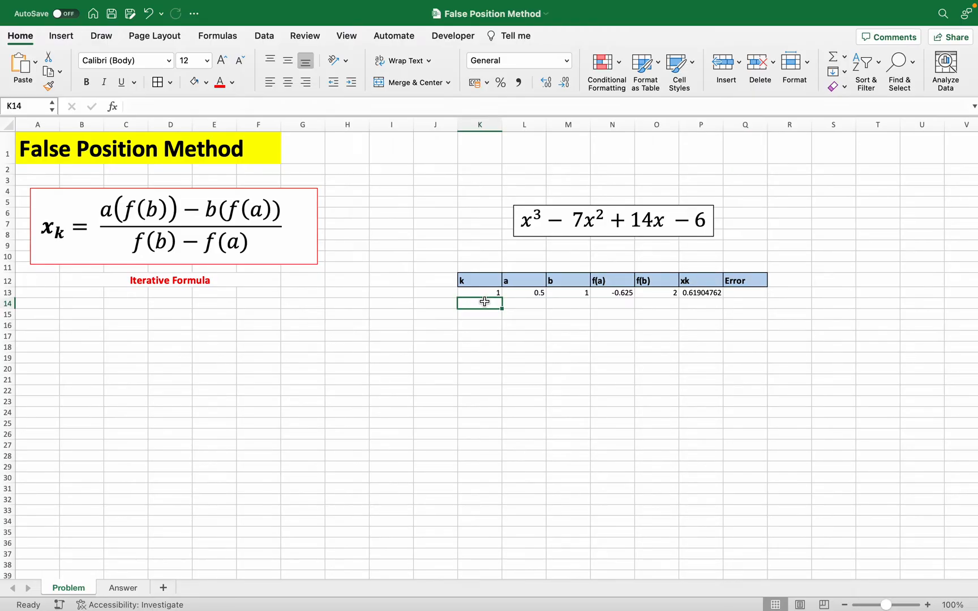
type("2")
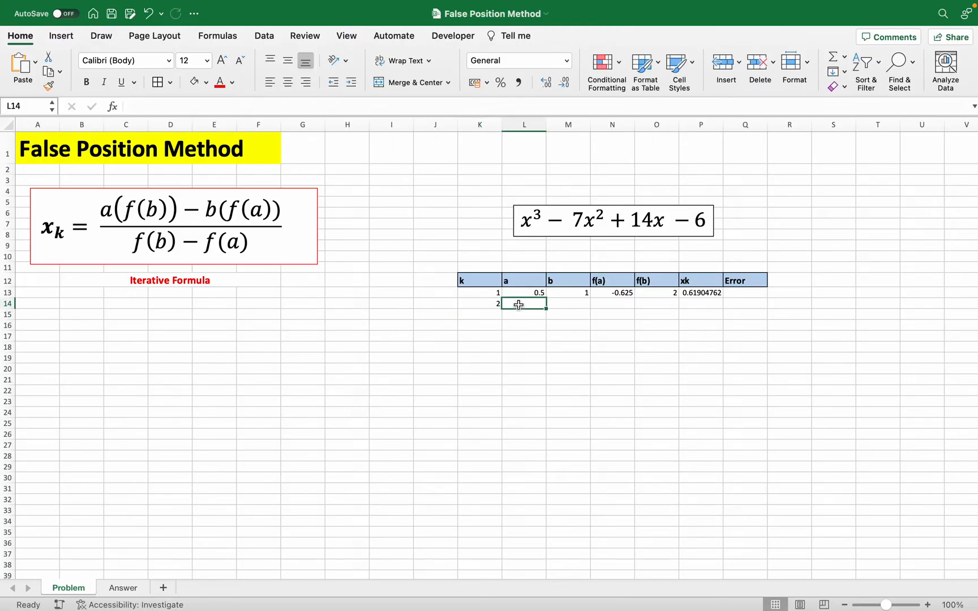
type("=")
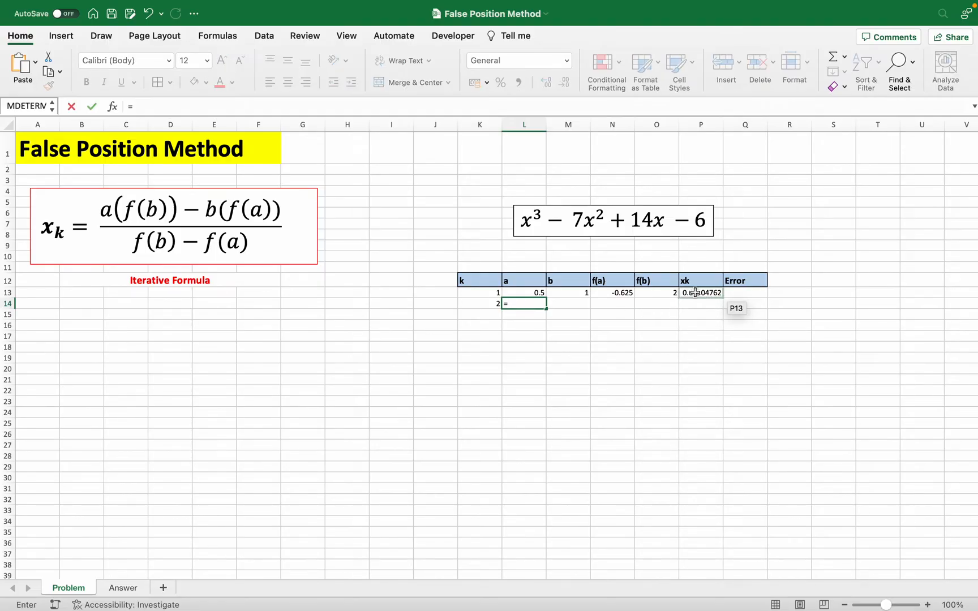
left_click(699, 293)
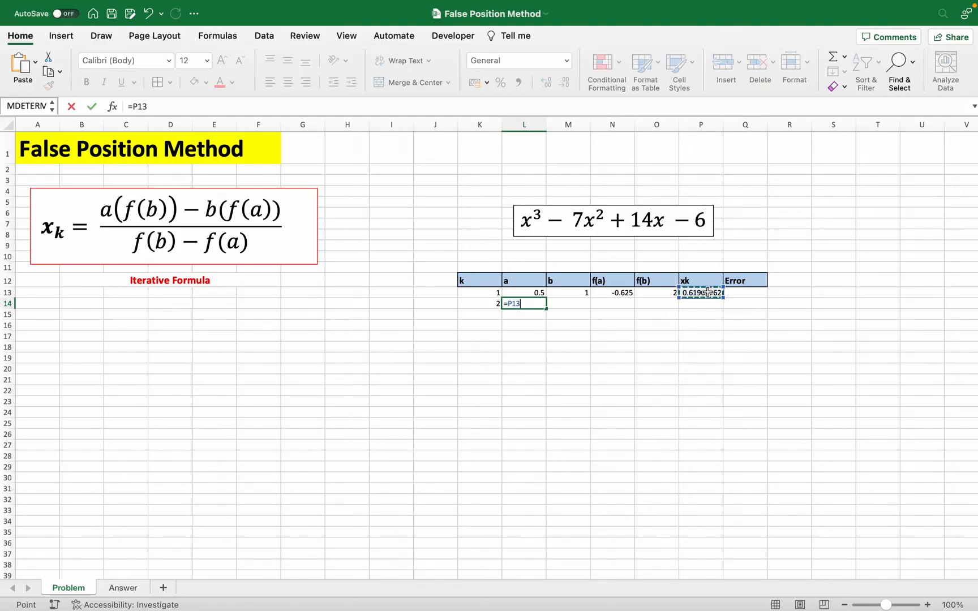
key("Enter")
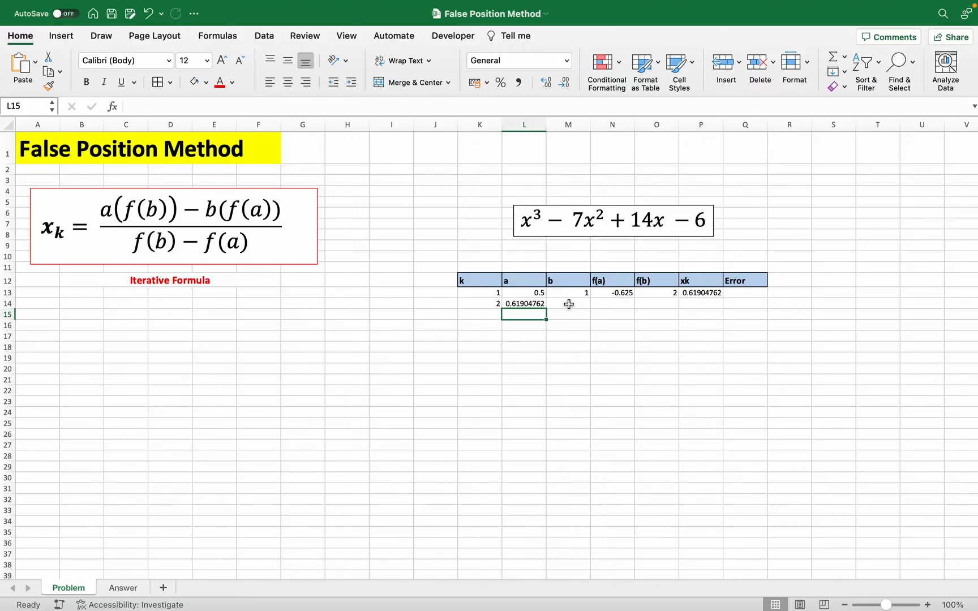
left_click(567, 304)
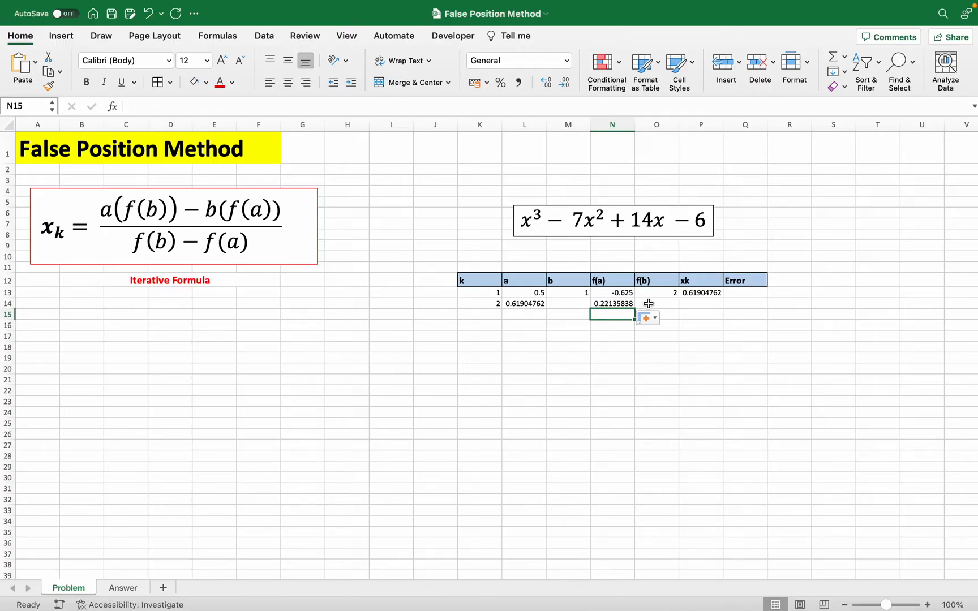
Set row 14's b to the previous a and fill f(b) down to O14, giving -0.625.
left_click(656, 304)
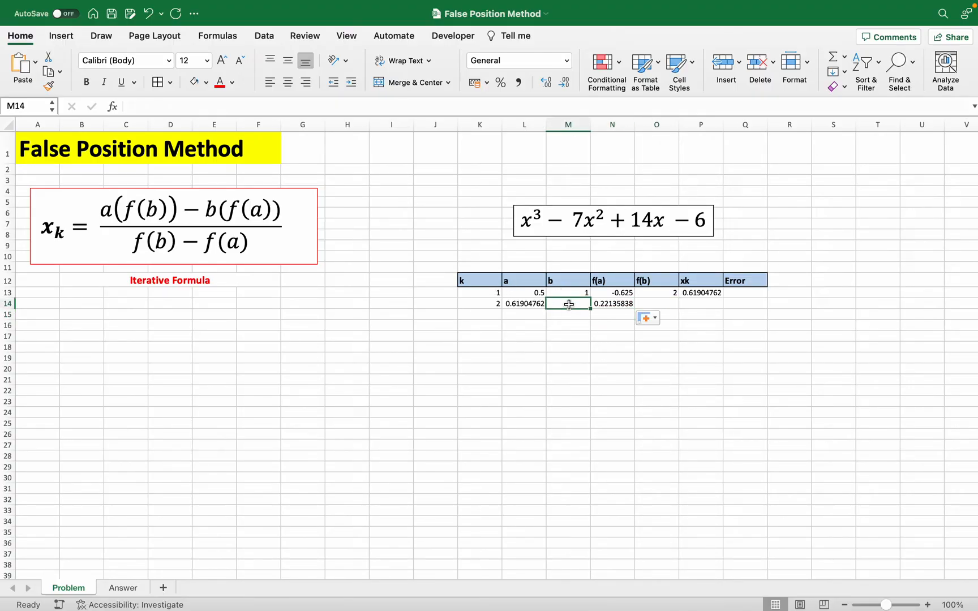
left_click(524, 292)
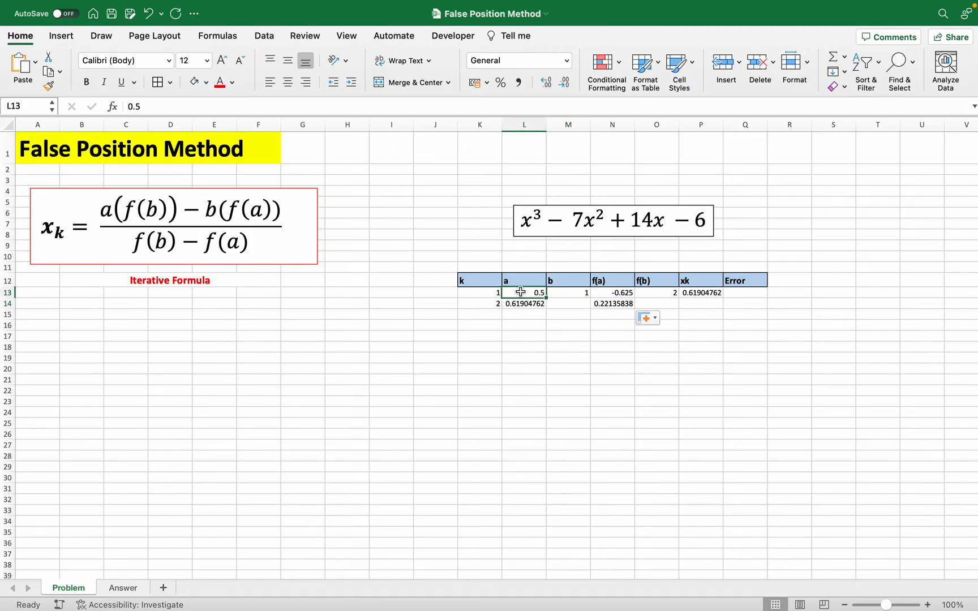
left_click(567, 292)
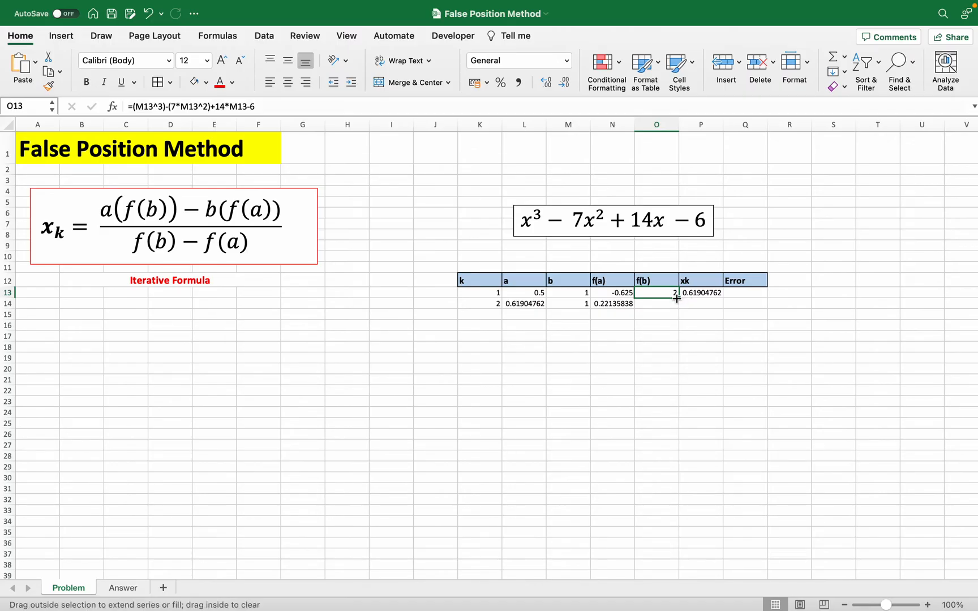
left_click_drag(675, 293, 675, 304)
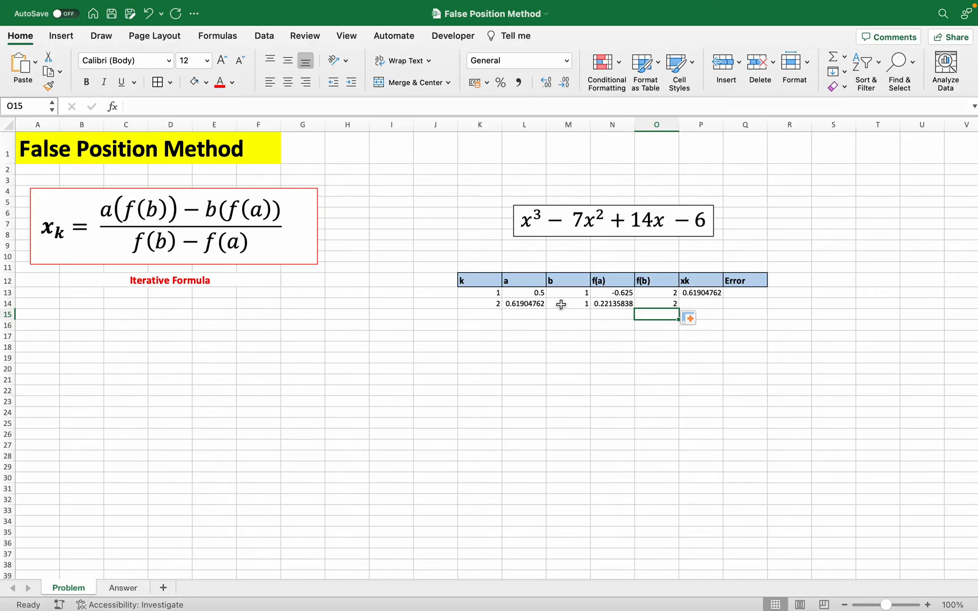
left_click(567, 304)
type("0.5")
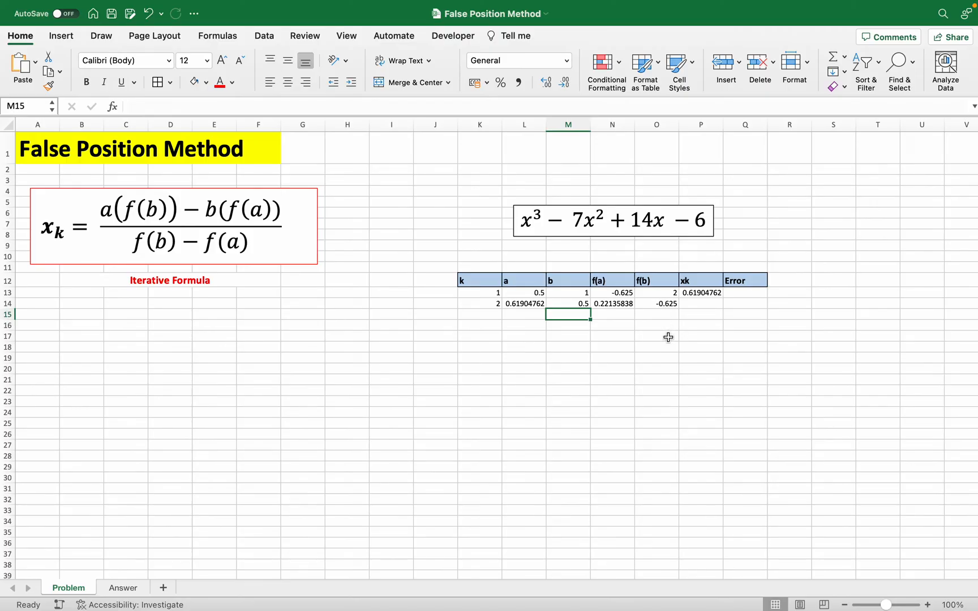
mouse_move(569, 305)
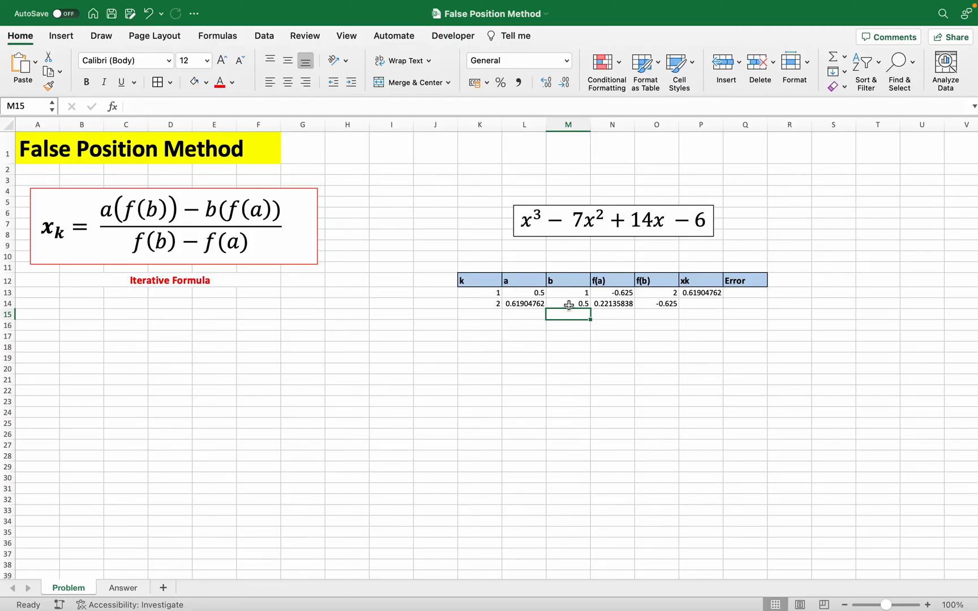
left_click(568, 304)
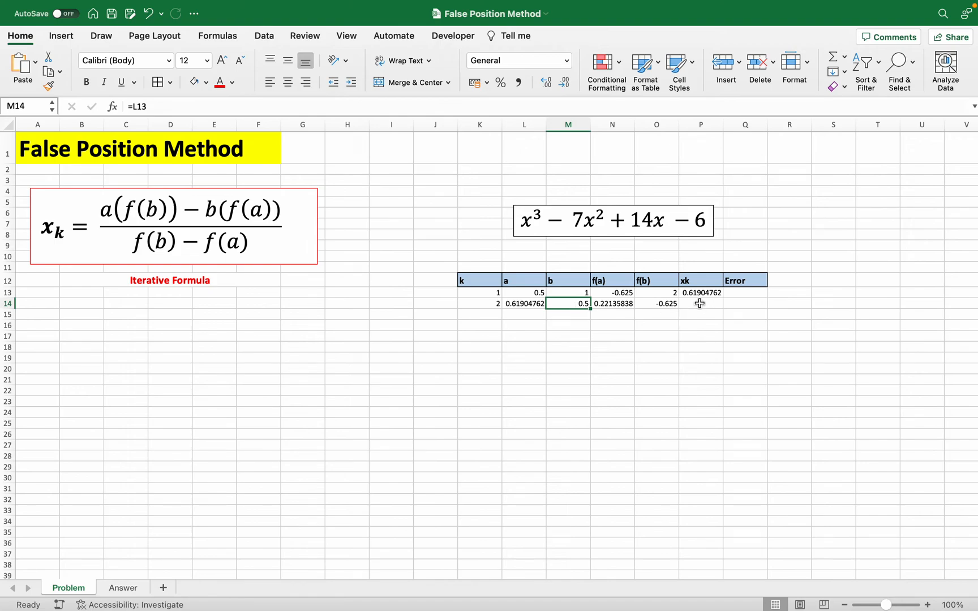
Begin the row 14 error formula with =ABS(.
left_click(700, 293)
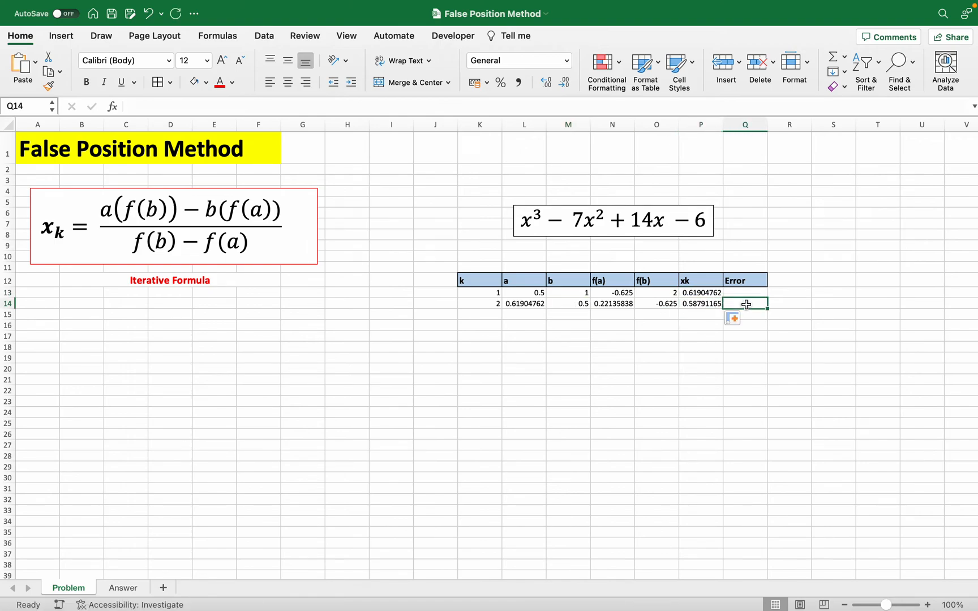
type("=ABS(")
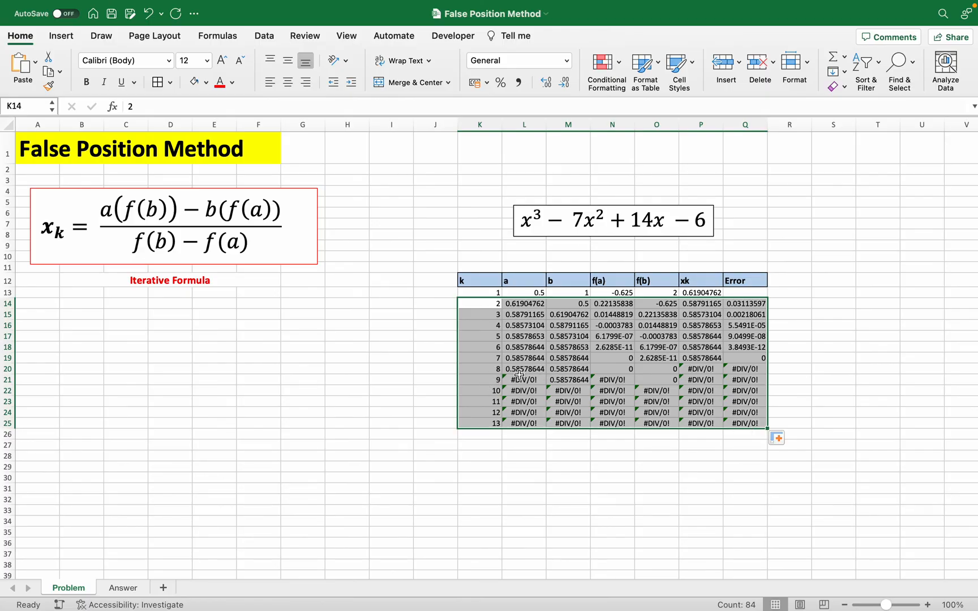
mouse_move(518, 367)
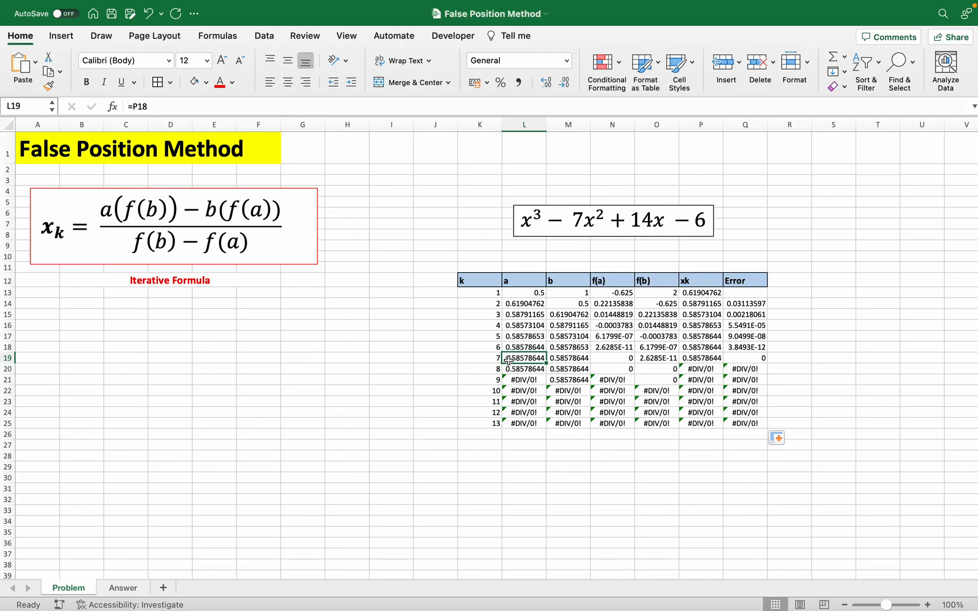
mouse_move(645, 358)
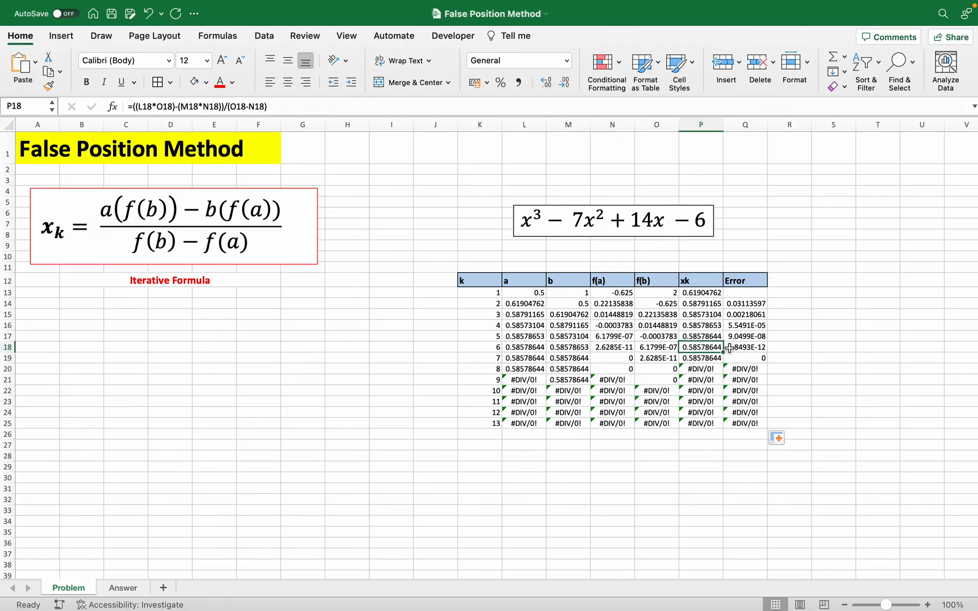
Select the converged xk 0.58578644 in P19 and bring up the Fill Color choices.
left_click(699, 336)
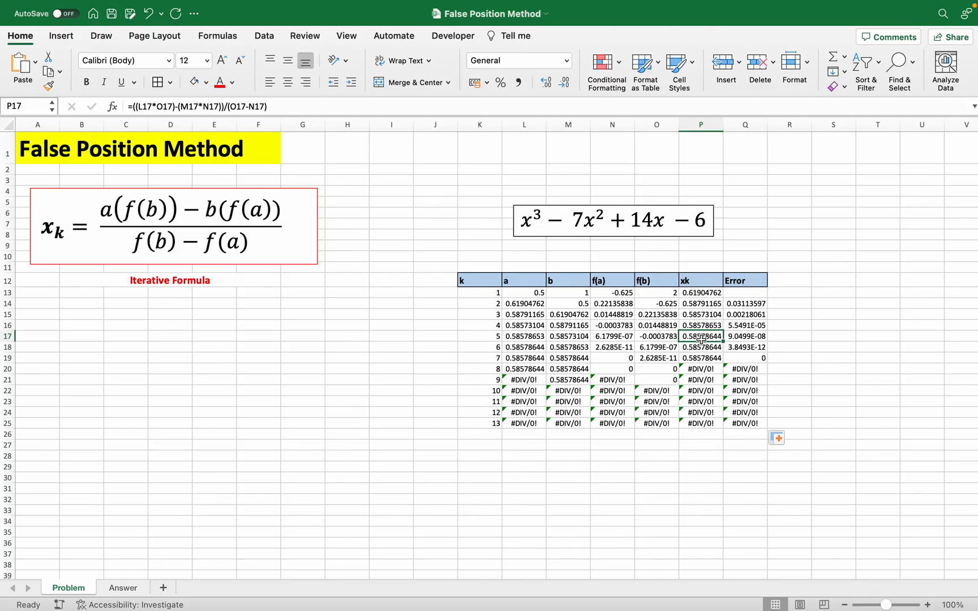
left_click(699, 358)
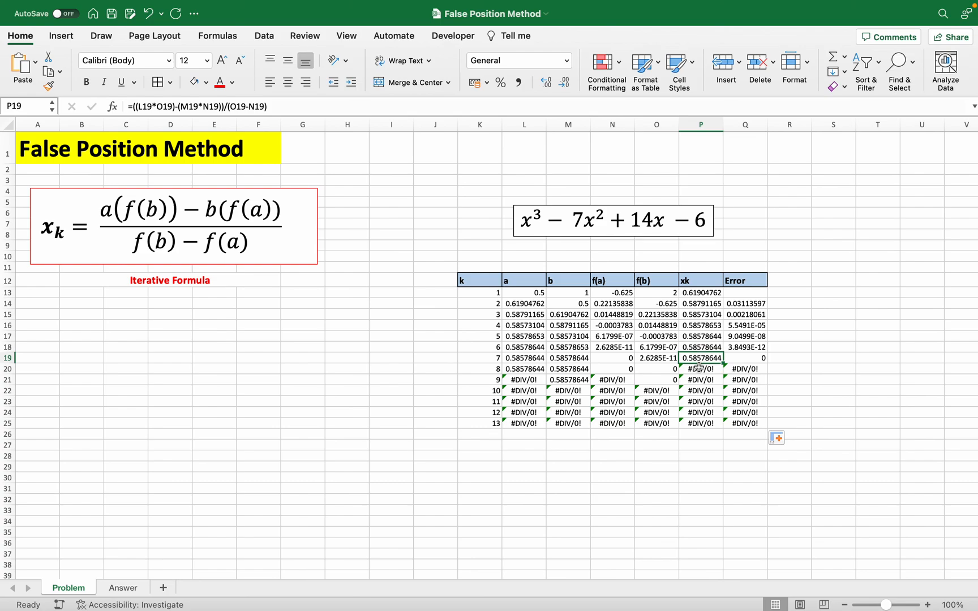
left_click(206, 82)
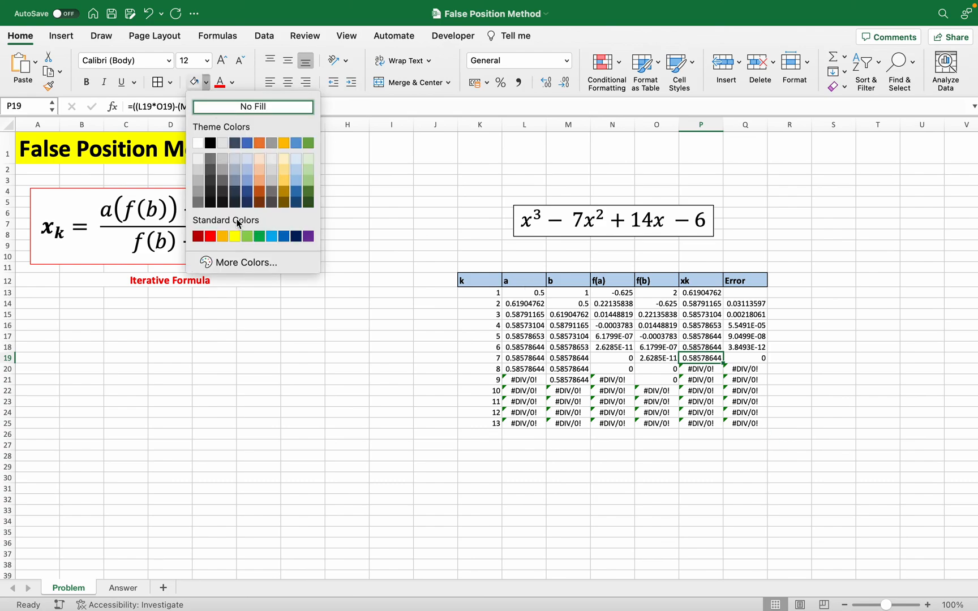